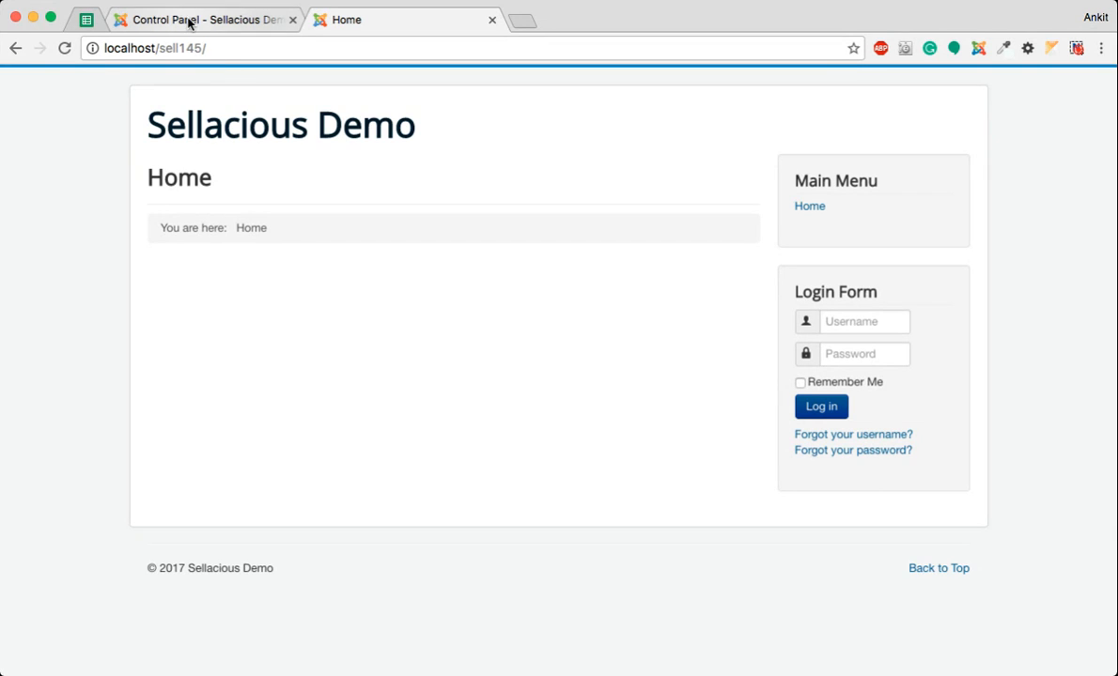
Switch to the frontend site and follow the Main Menu's Shop link to the Sellacious shop page.
left_click(204, 19)
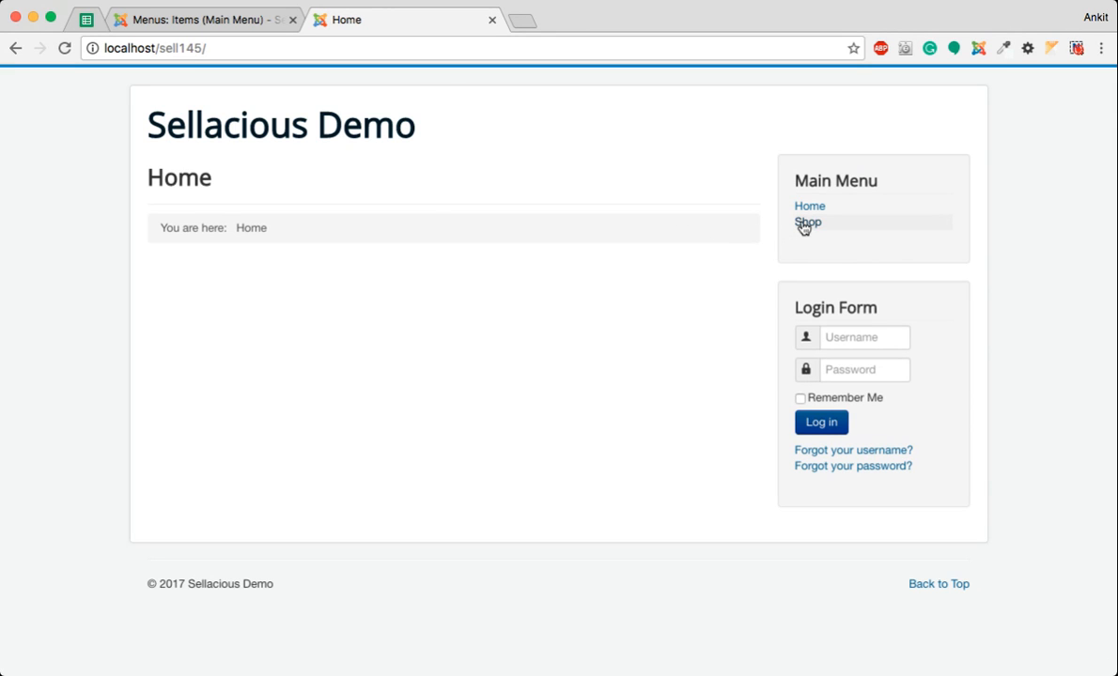
left_click(806, 222)
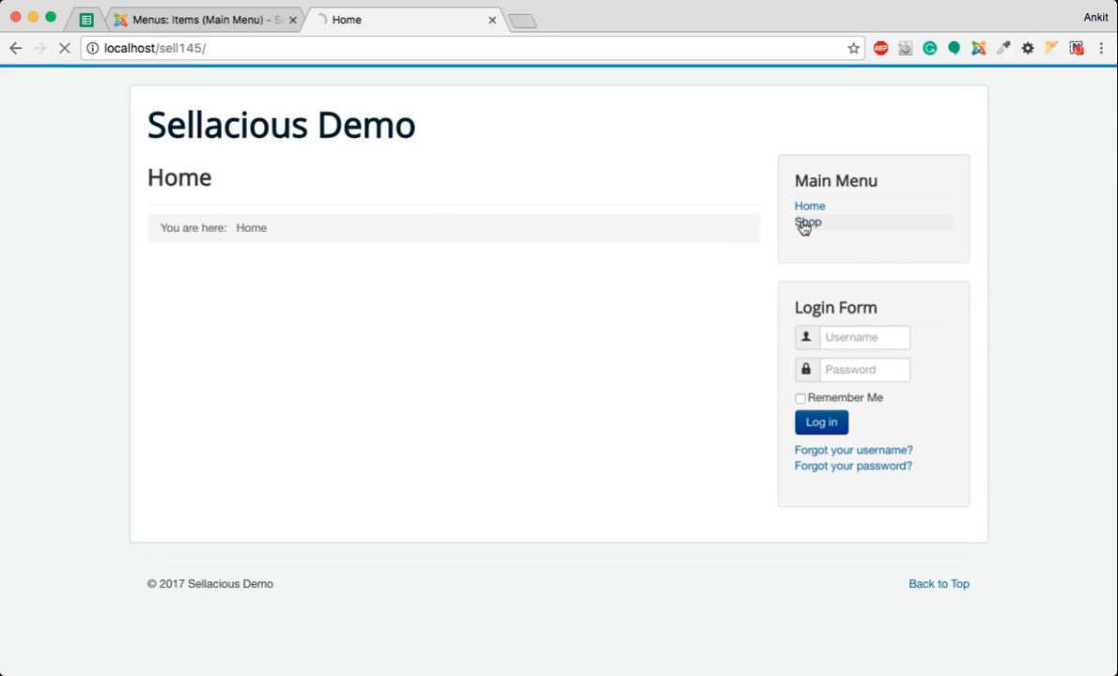
left_click(807, 222)
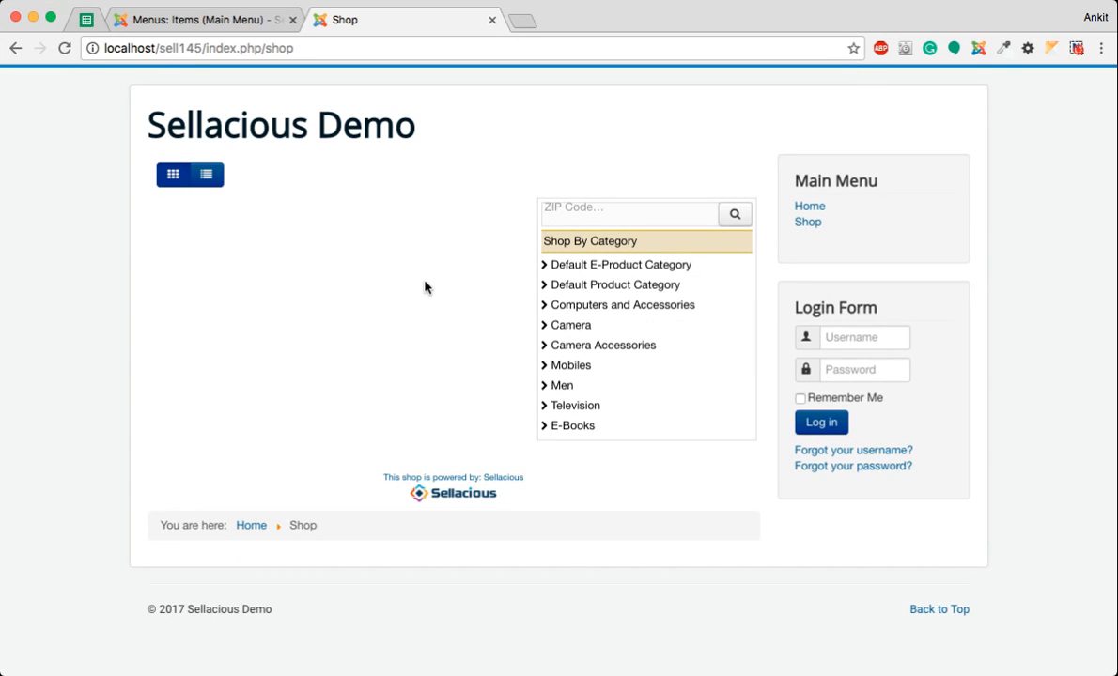